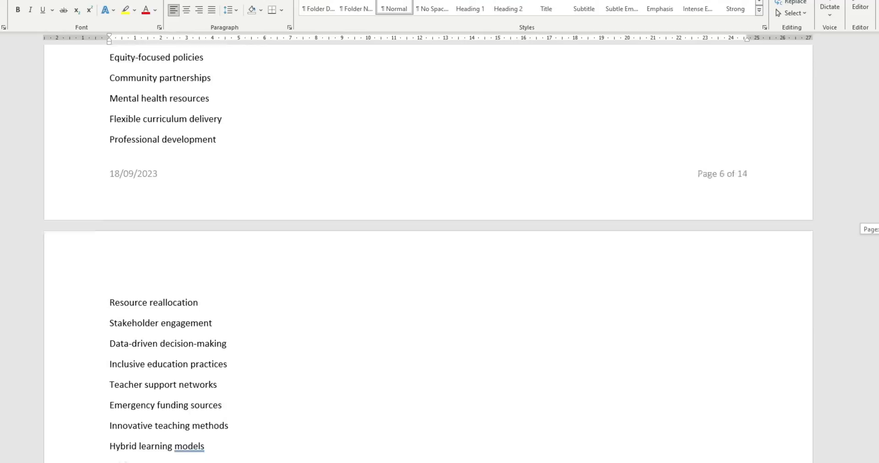
Step: Scroll through the interview code list on pages 6–7 of the Word document
scroll("down", 3)
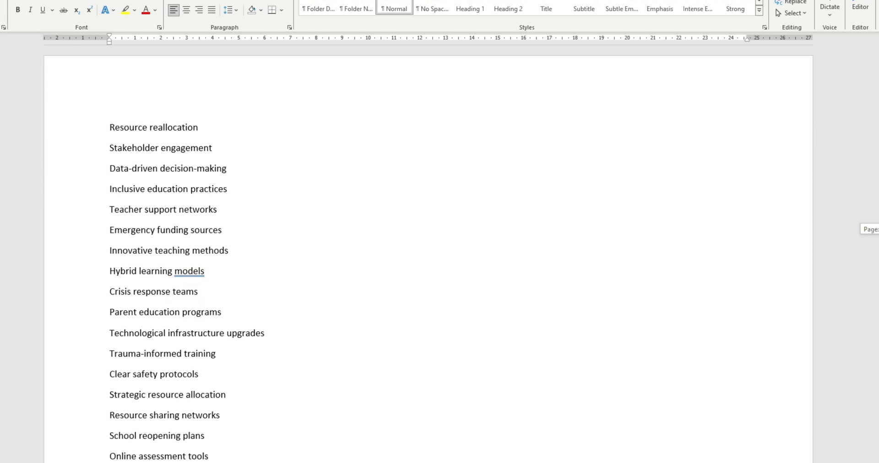
scroll("down", 3)
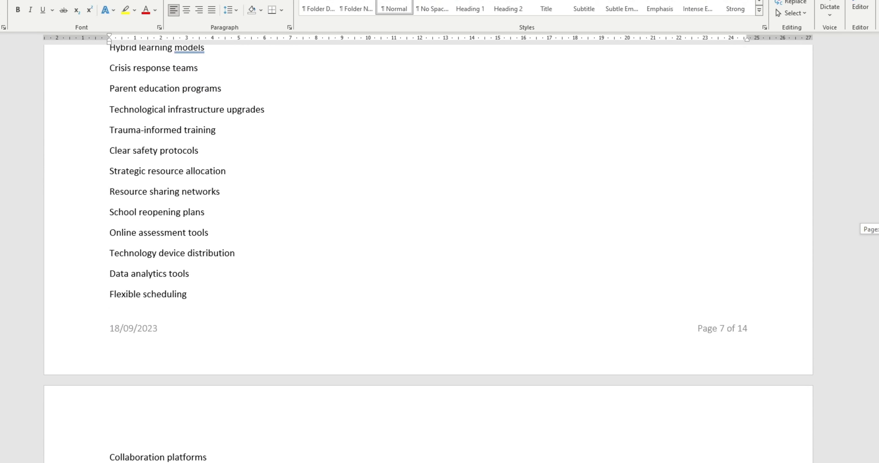
scroll("down", 3)
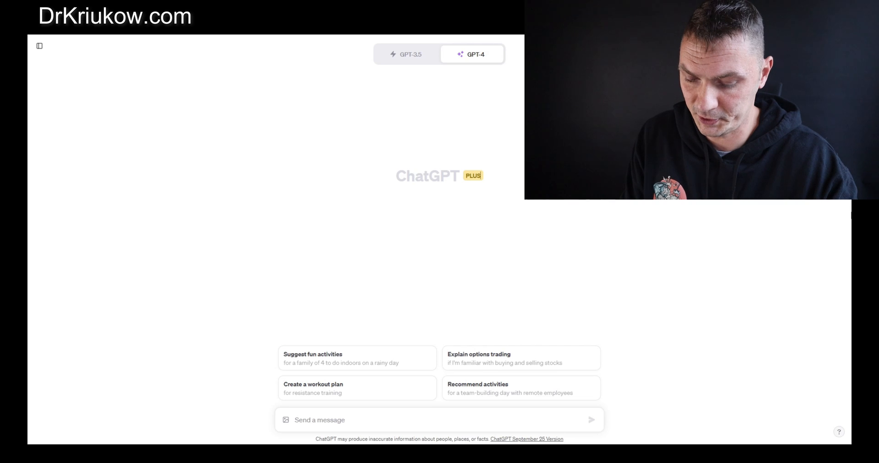
Step: Place the prompt with the interview codes, asking for 2–3 themes, into the message box
left_click(336, 420)
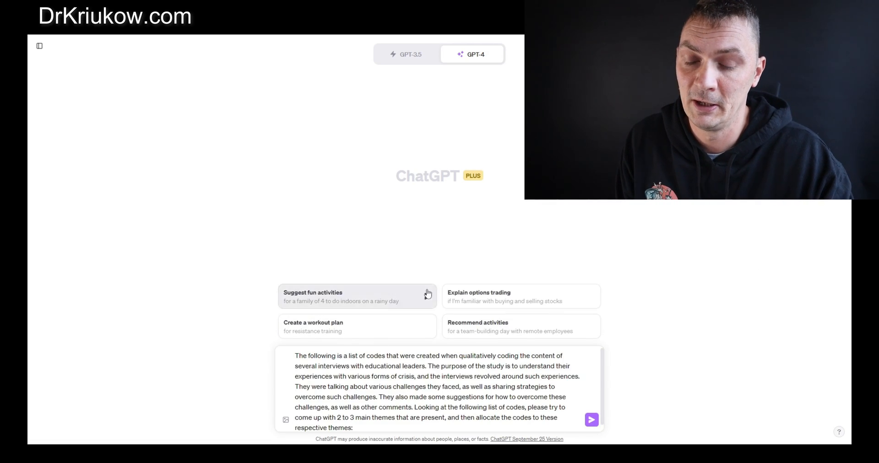
mouse_move(472, 318)
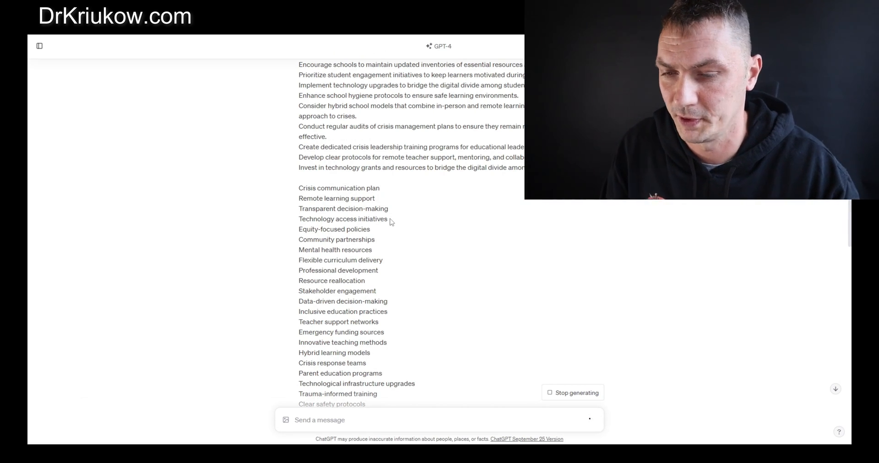
Step: Read the generating three-theme reply to the end, highlighting the second theme's title on the way
scroll("down", 3)
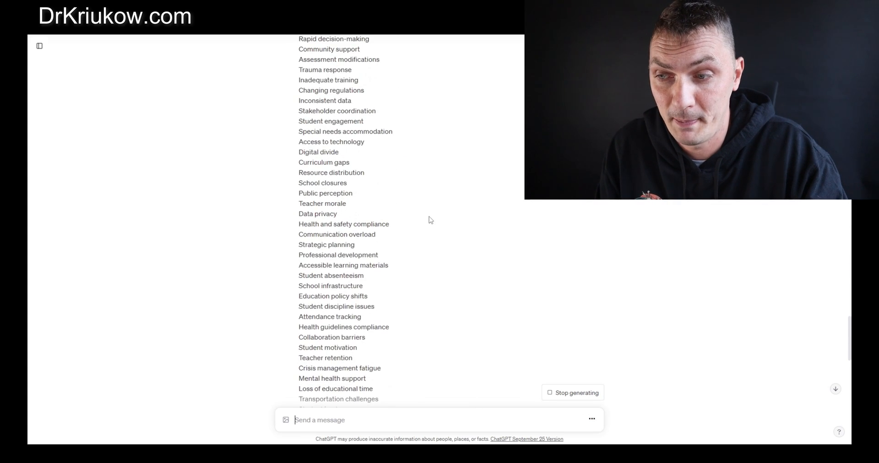
scroll("down", 3)
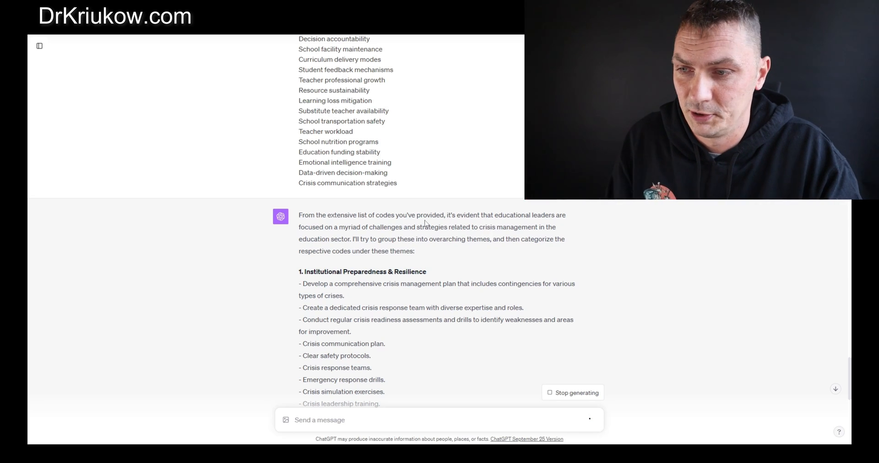
scroll("down", 3)
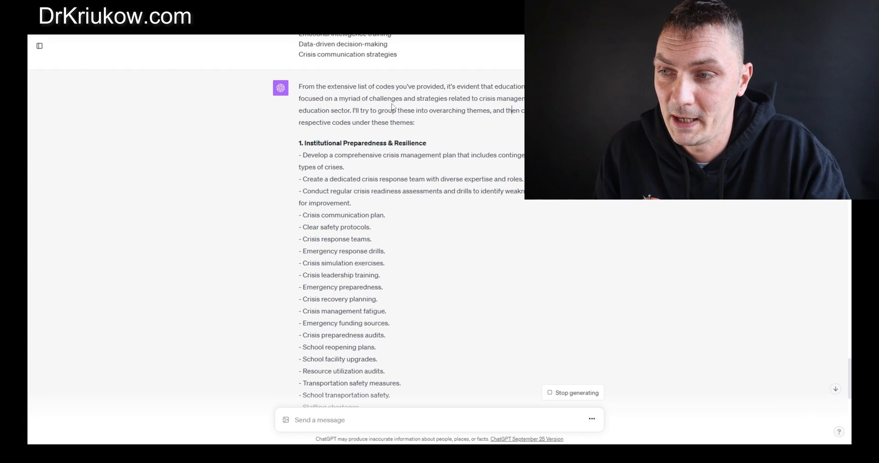
scroll("down", 3)
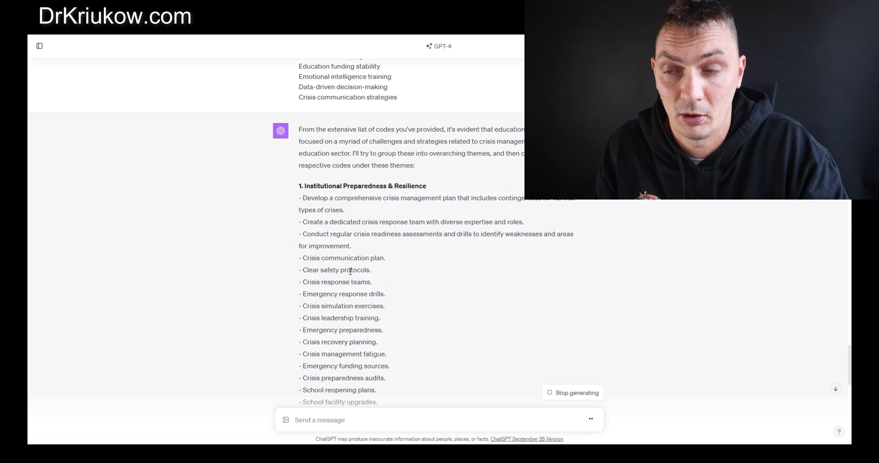
scroll("up", 3)
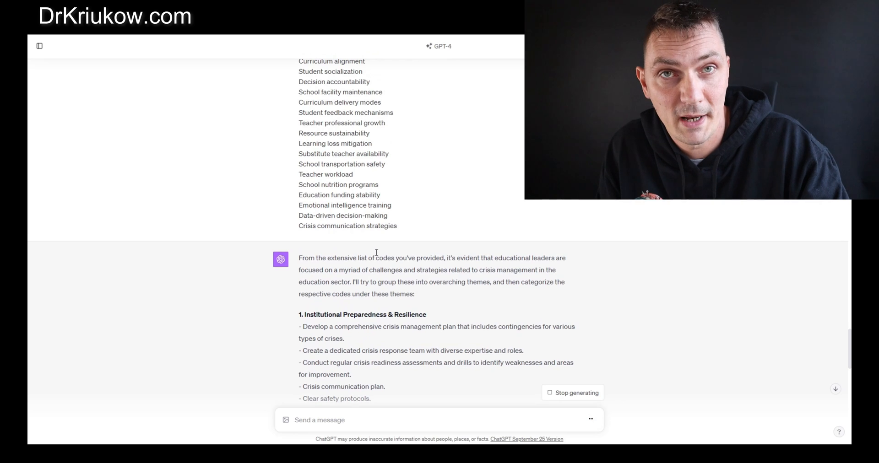
scroll("down", 3)
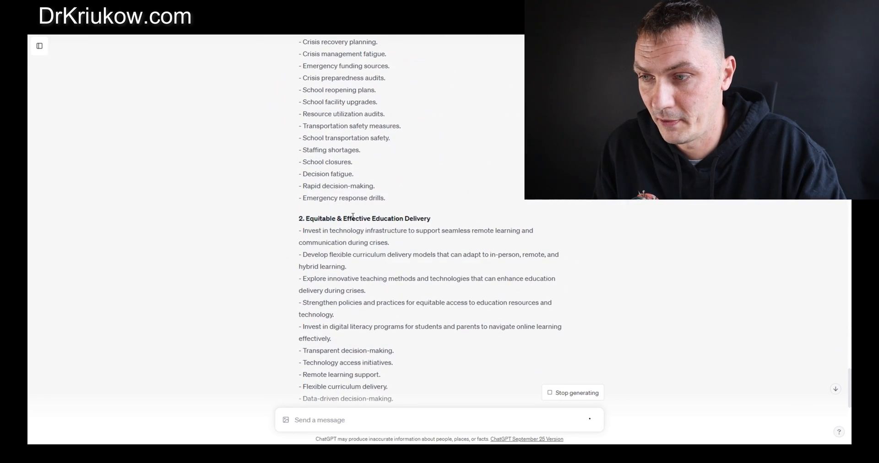
double_click(315, 218)
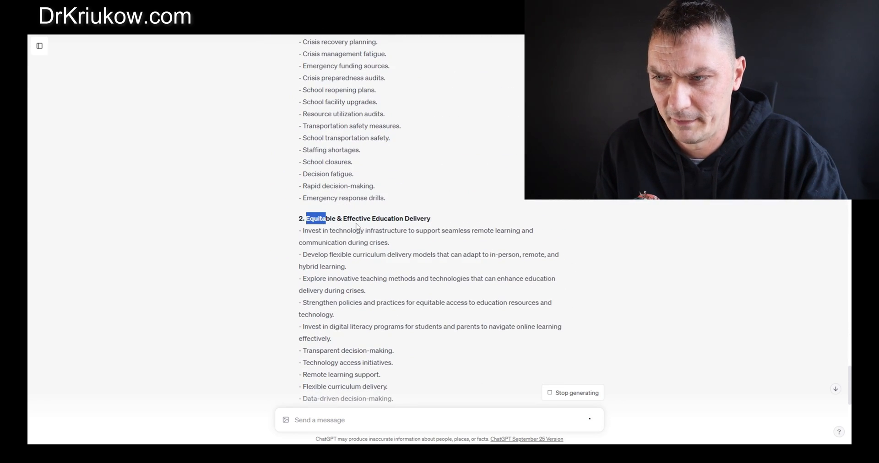
scroll("down", 3)
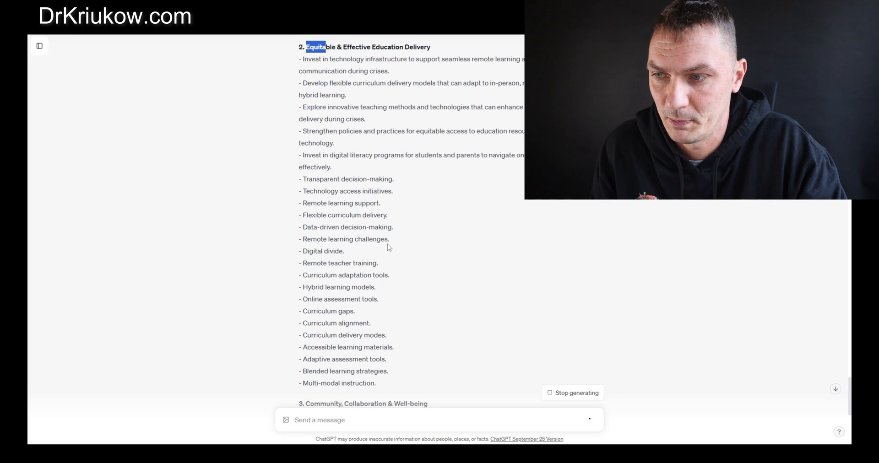
scroll("down", 3)
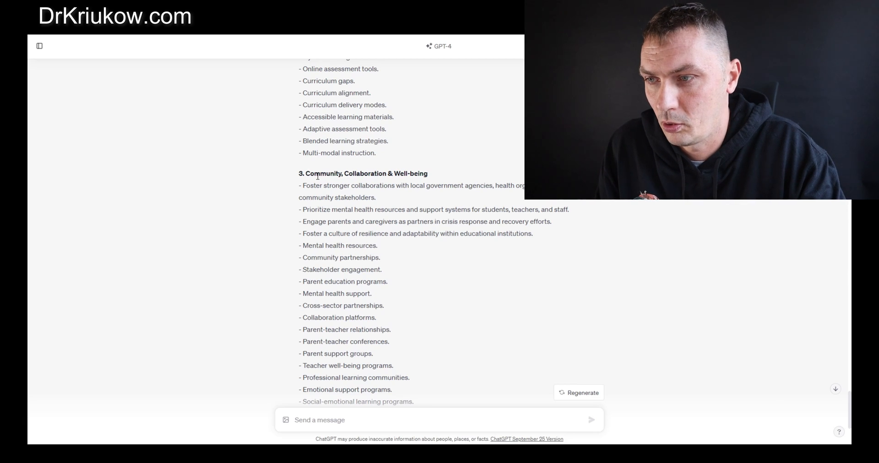
Step: Return to the top of the reply and select the Institutional Preparedness & Resilience theme heading
scroll("up", 3)
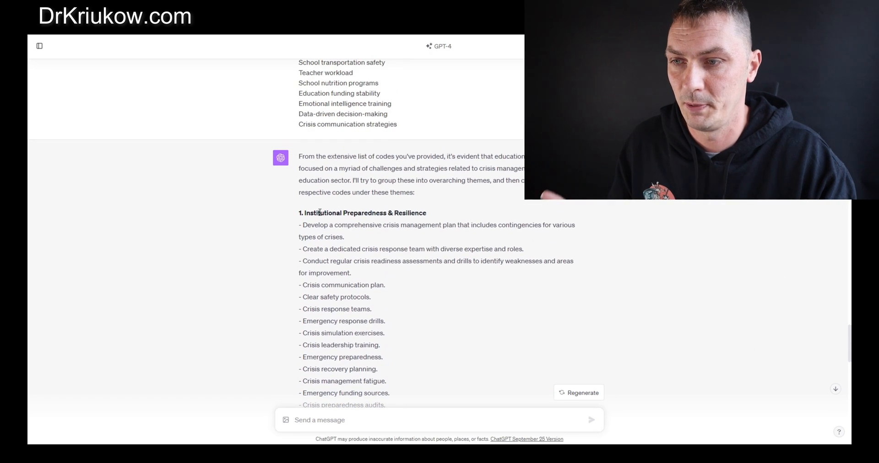
left_click_drag(317, 212, 418, 212)
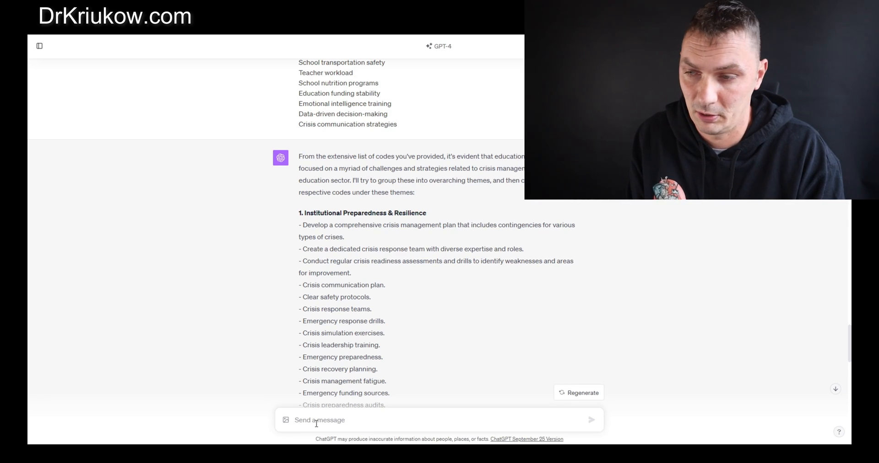
Step: Write 'Now, can you...' asking to group the codes into "Challenges", "Strategies to overcome challenges" and "Suggestions"
type("Now,")
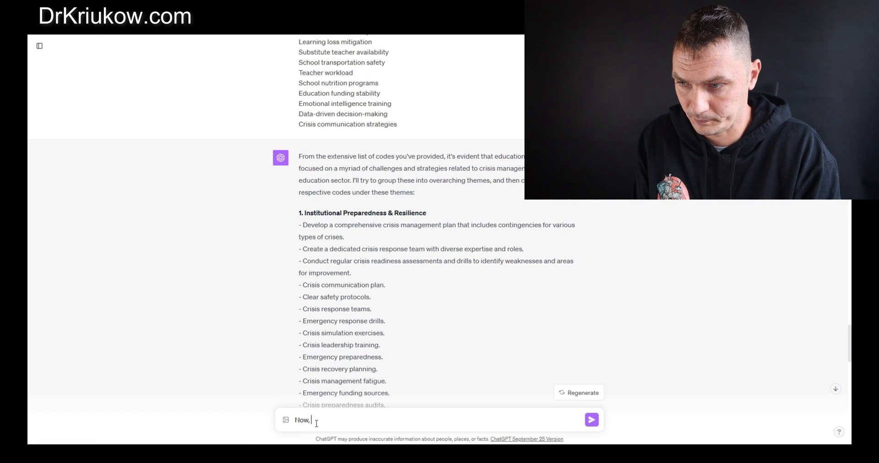
type("can you group the codes that I listed into \"Challenge")
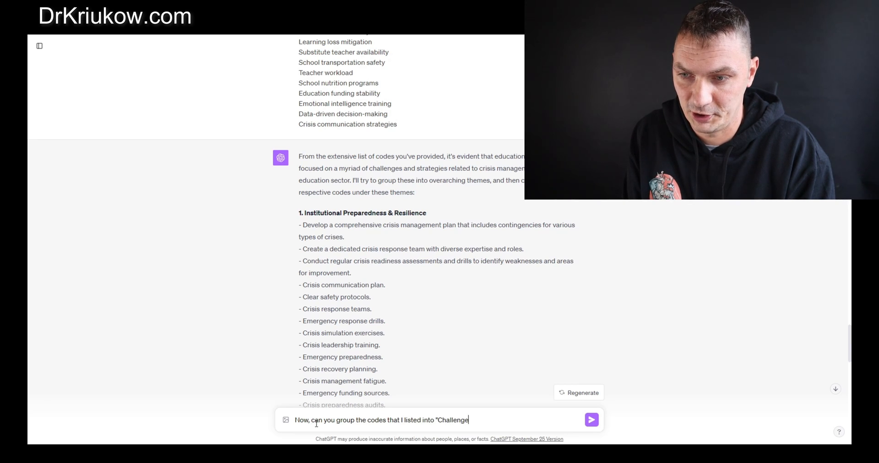
type("s\", \"Strategies to overcome")
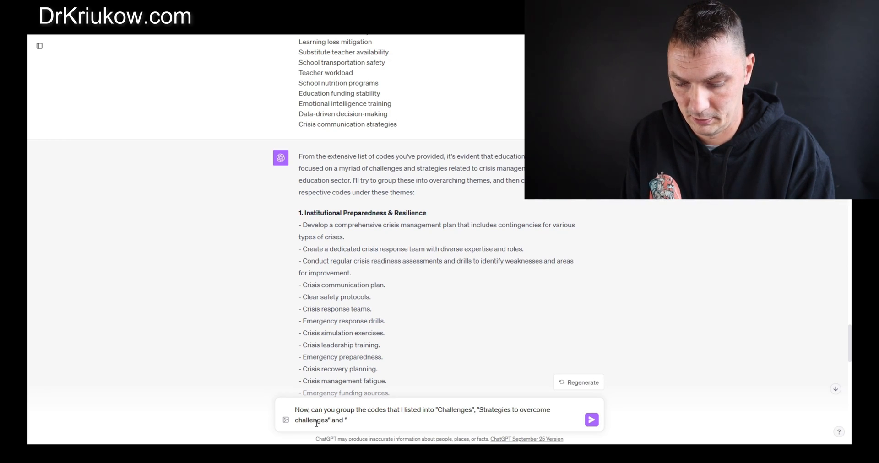
type("Suggestions\">")
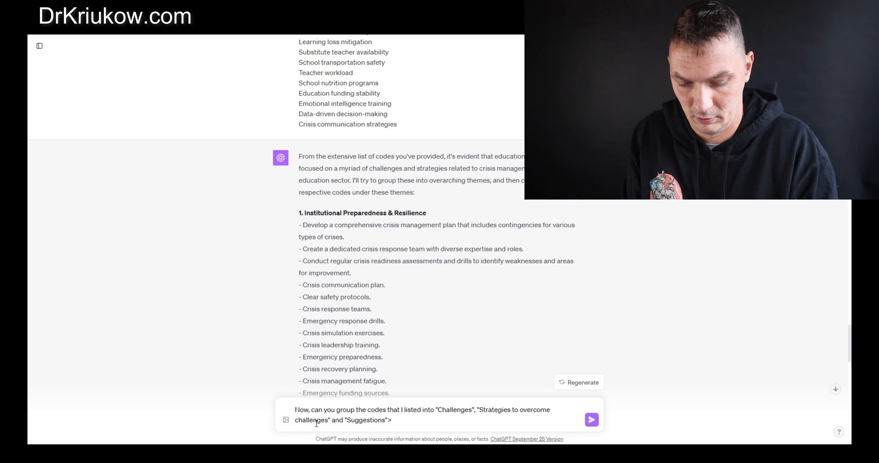
Step: Send the regrouping request and read through the Challenges and Strategies to Overcome Challenges lists
left_click(592, 420)
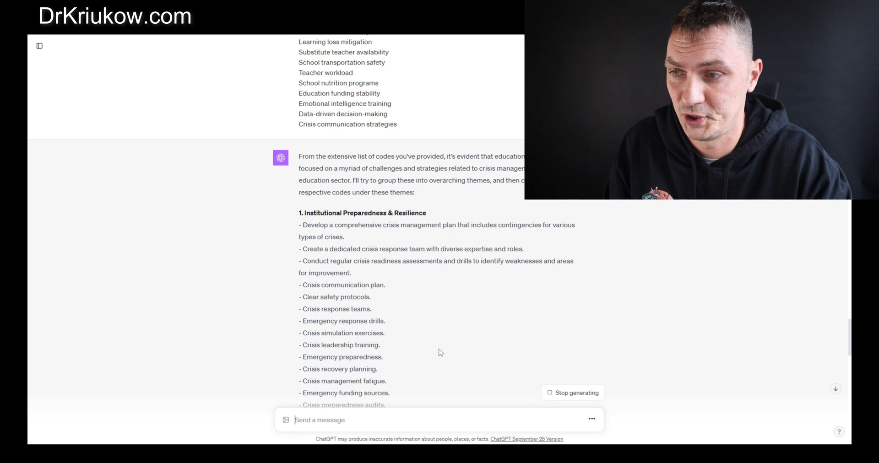
scroll("down", 3)
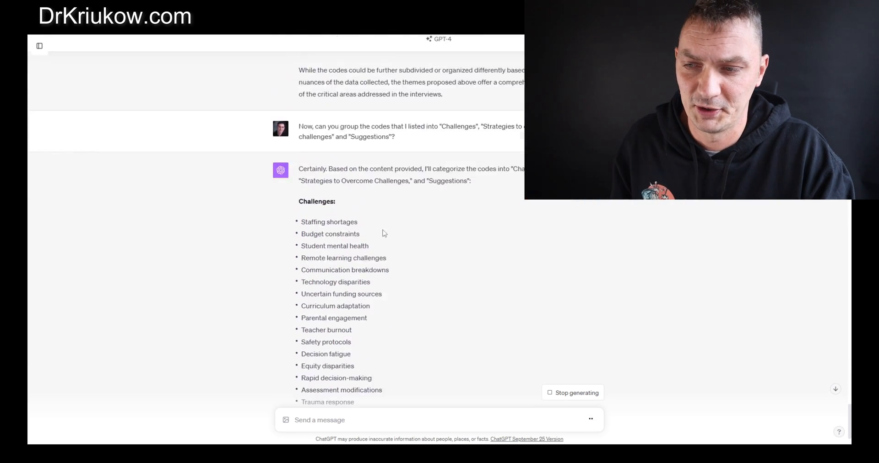
scroll("down", 3)
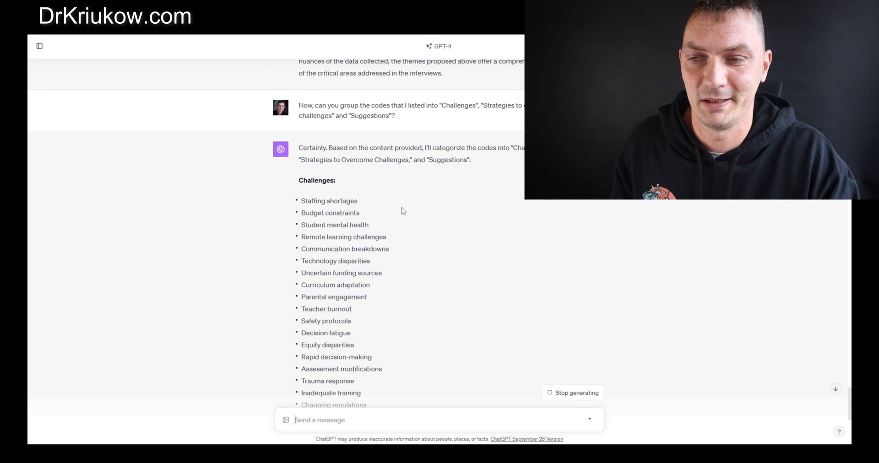
scroll("down", 3)
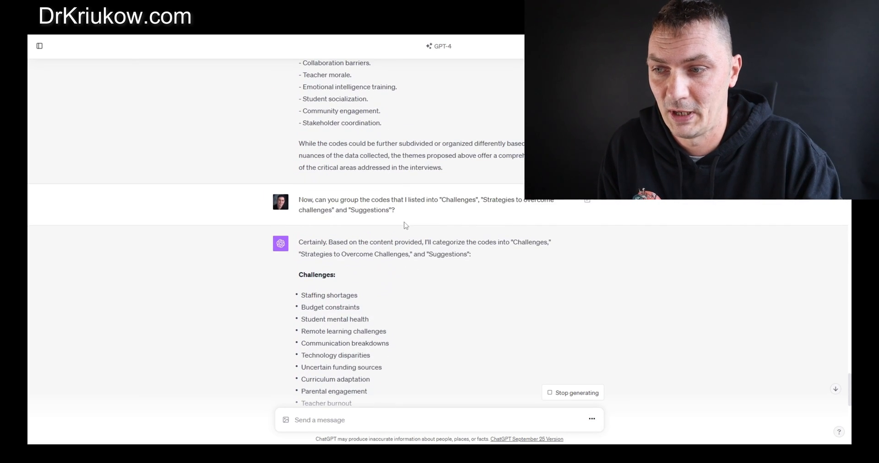
scroll("down", 3)
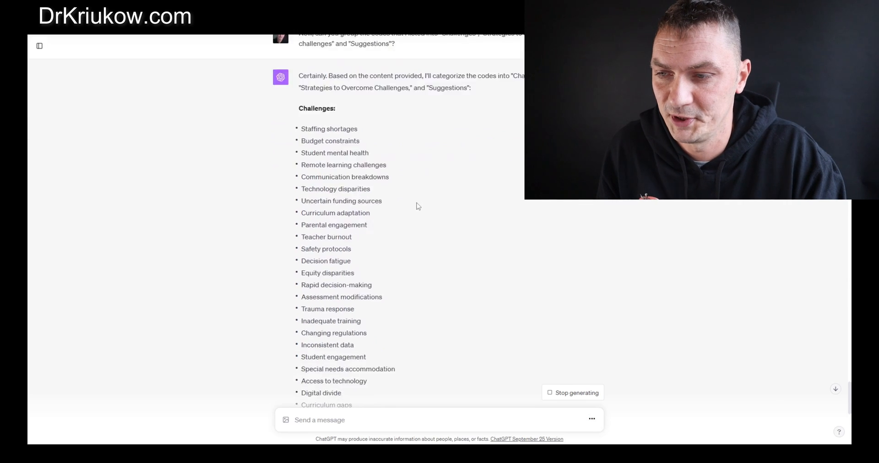
scroll("down", 3)
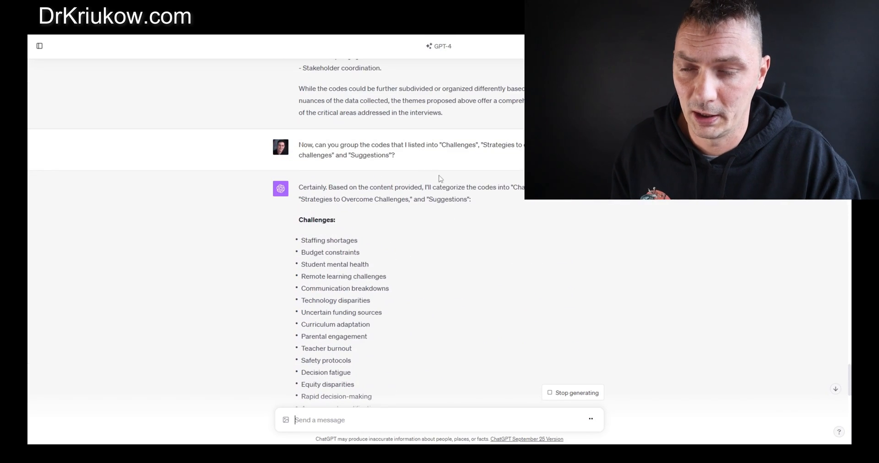
scroll("down", 3)
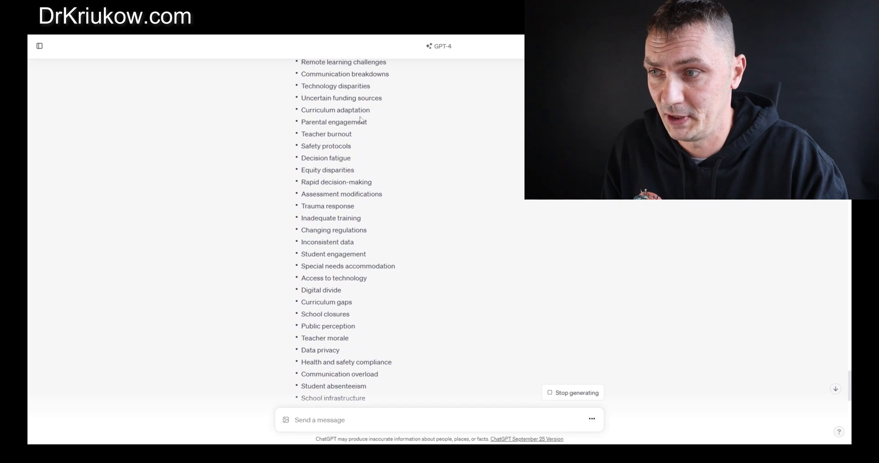
scroll("down", 3)
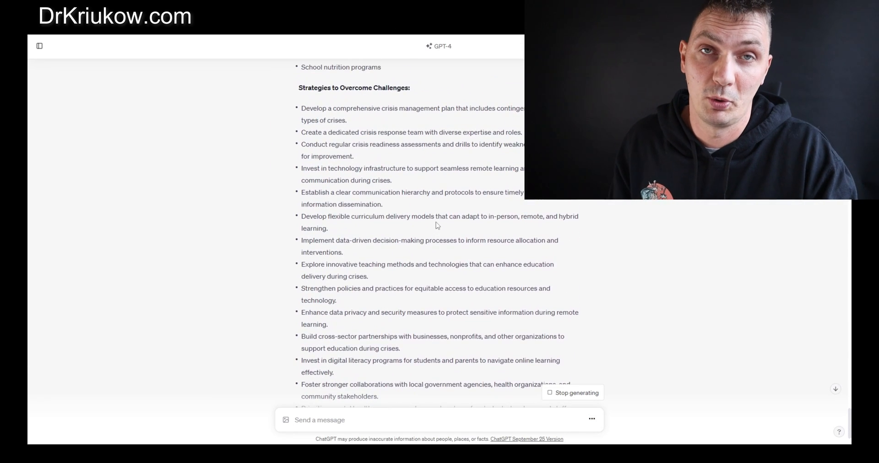
scroll("down", 3)
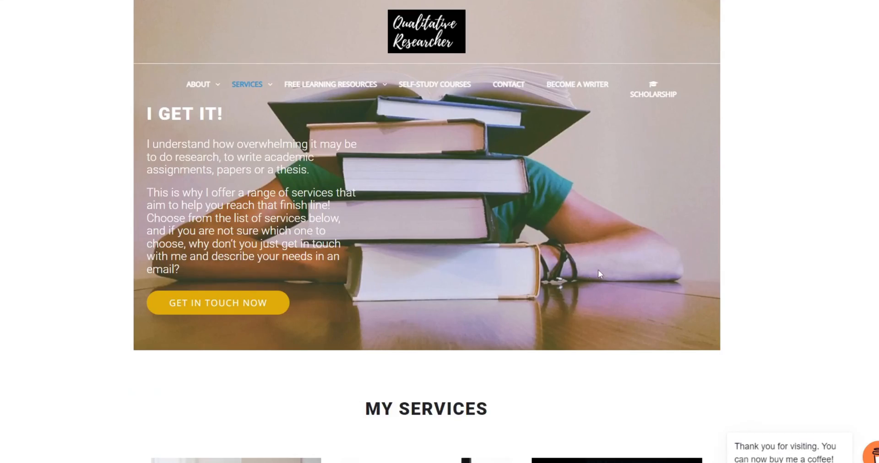
scroll("down", 3)
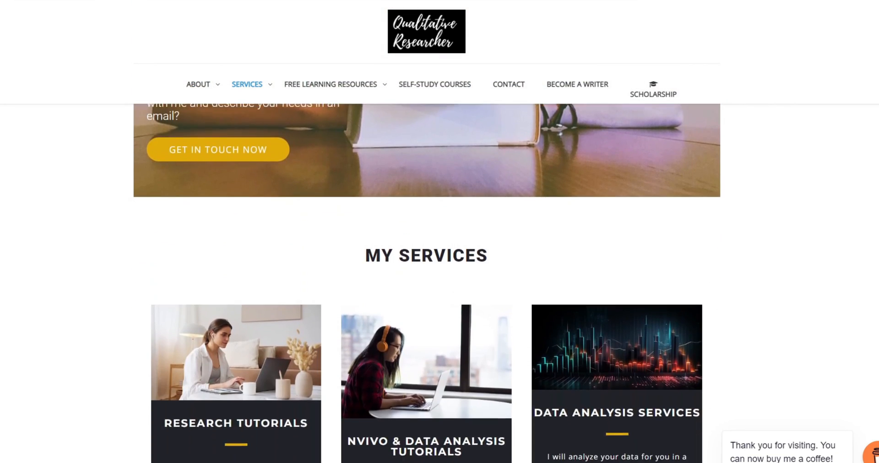
scroll("down", 3)
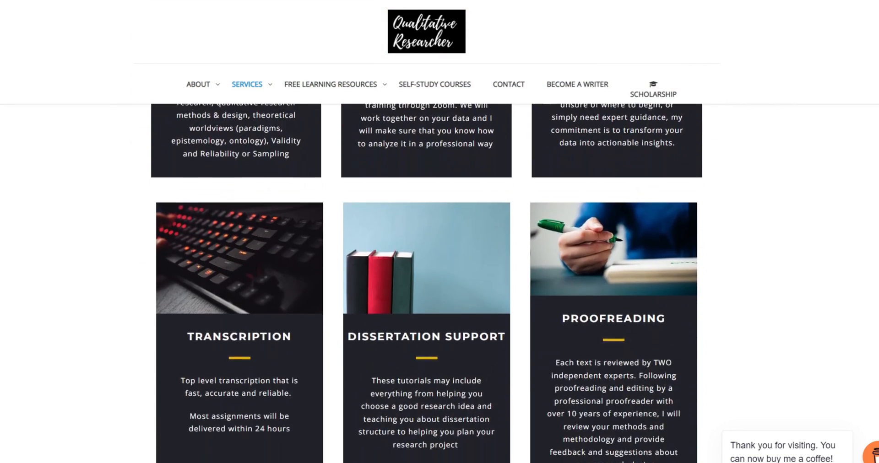
scroll("down", 3)
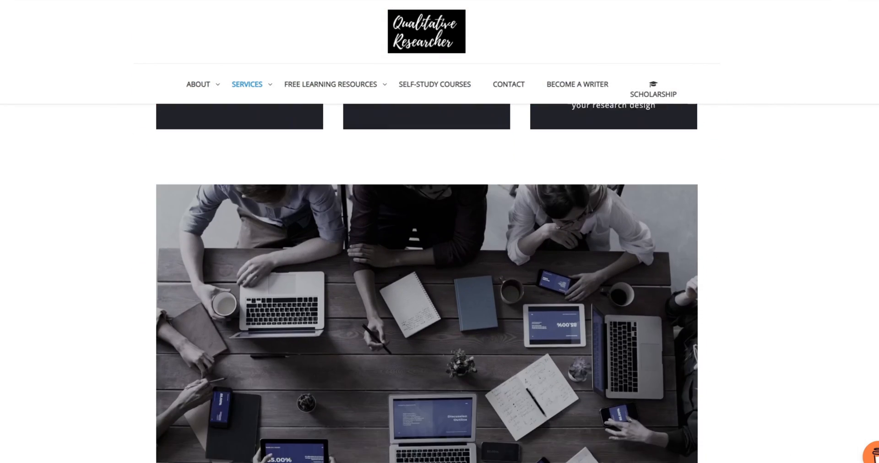
scroll("down", 3)
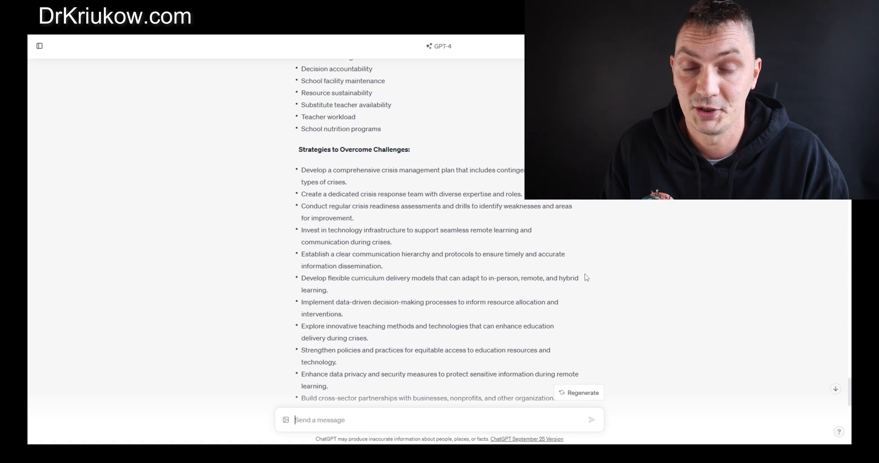
Step: Write 'The following is a list of challenges educational leaders face, can you please group them into several categories for me' and start a new line for the list
scroll("down", 3)
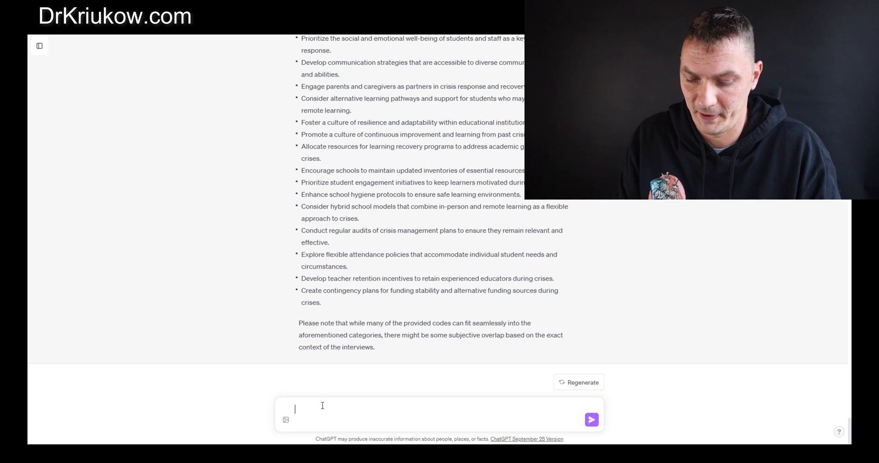
type("T")
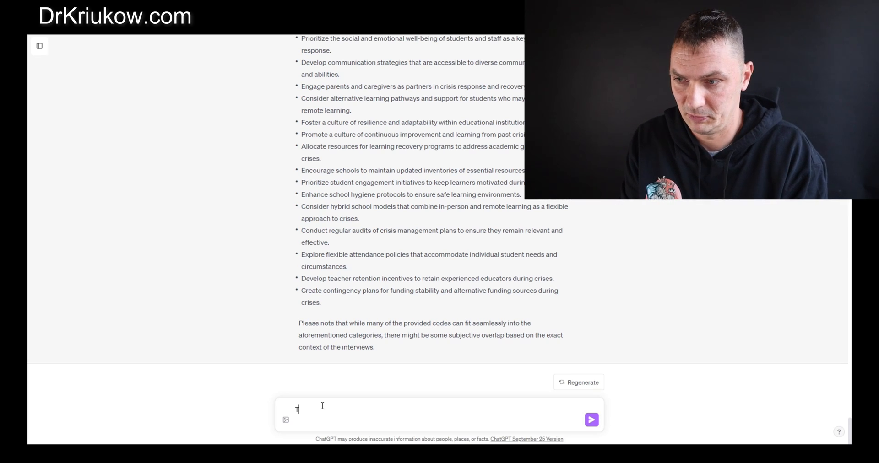
type("he following is a list of challenges educational leaders face, can you p")
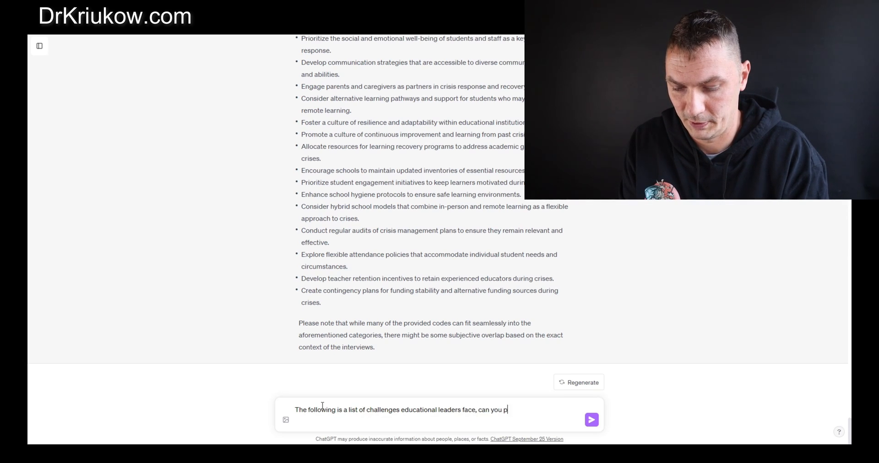
type("lease group them")
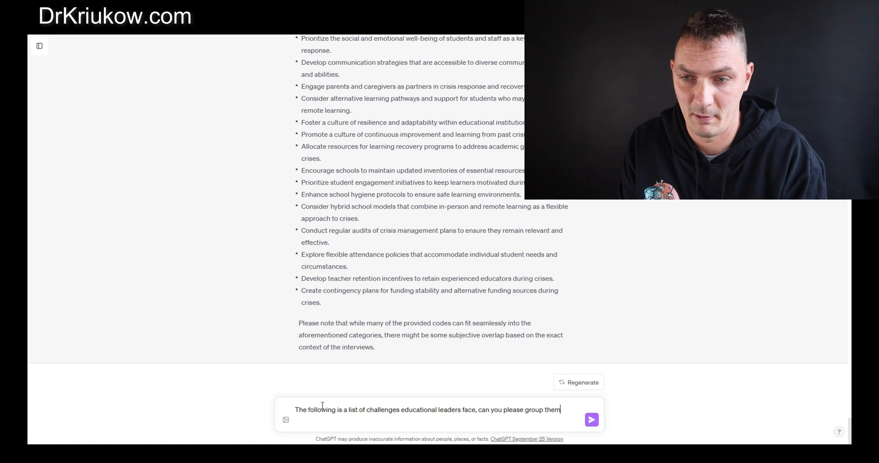
type("into several")
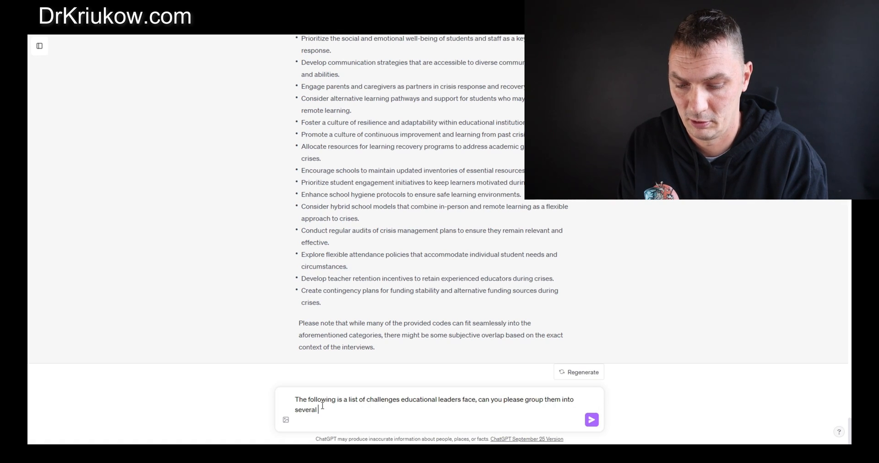
type("va")
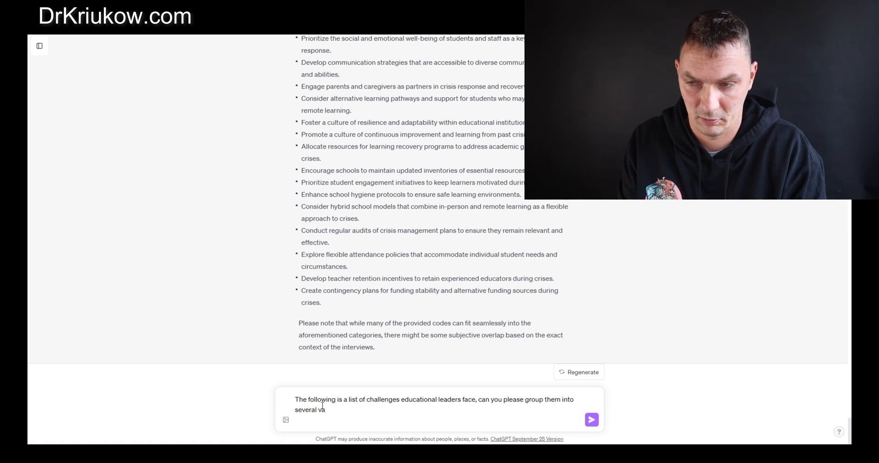
type("categories f")
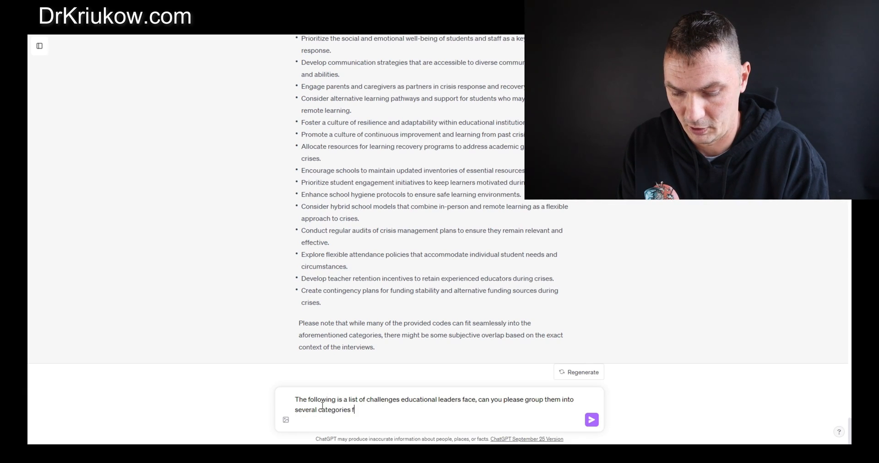
type("or me")
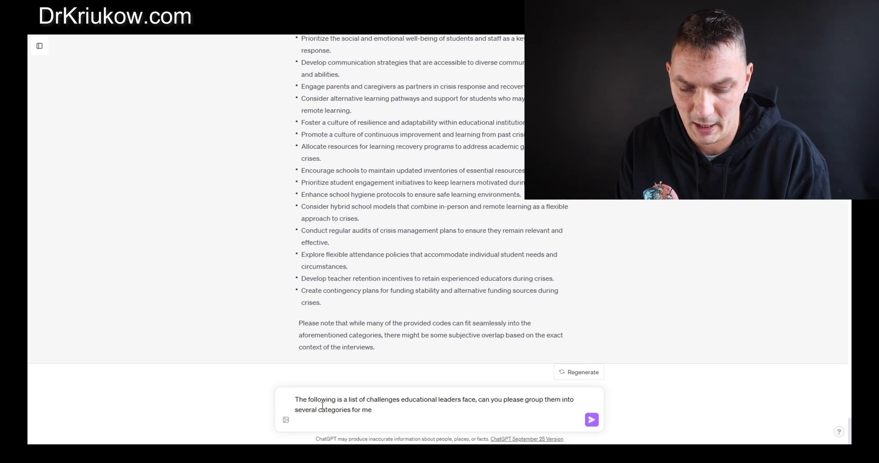
key("Enter")
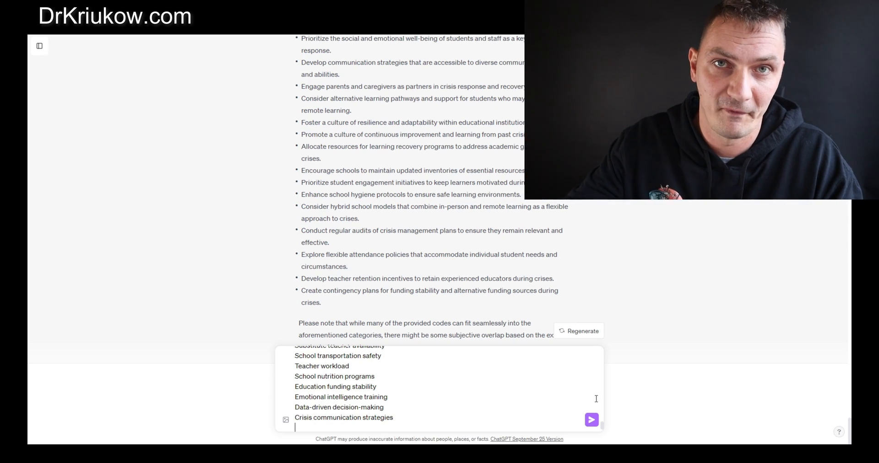
mouse_move(591, 423)
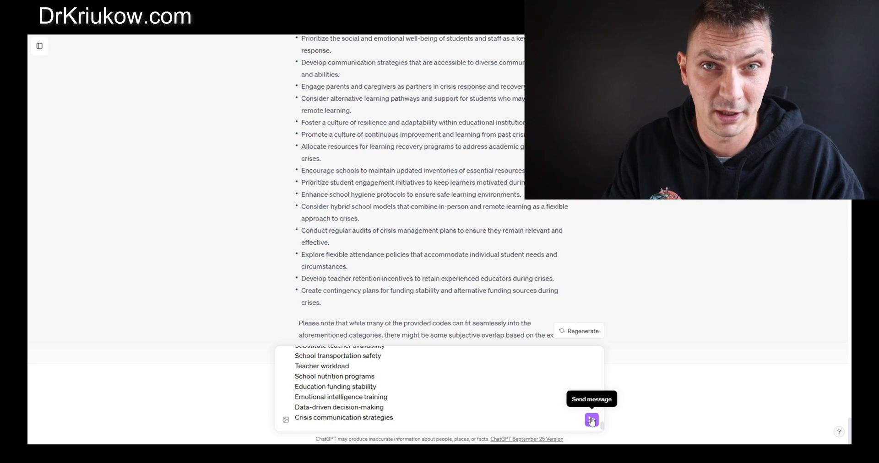
mouse_move(565, 257)
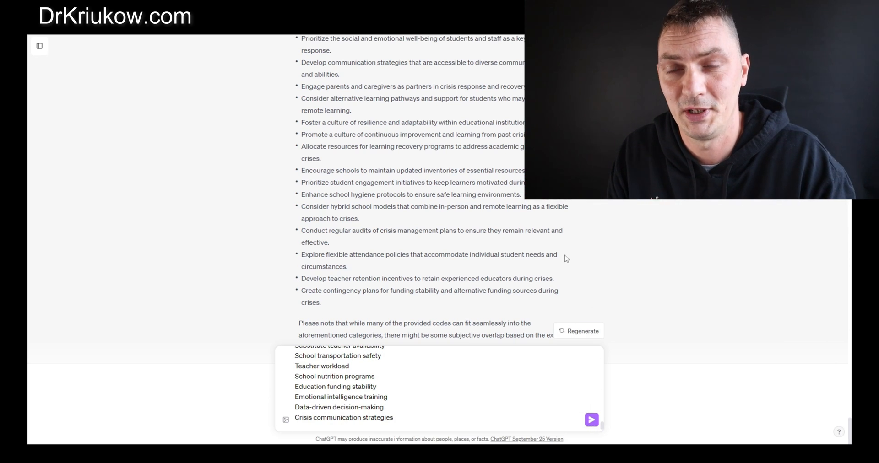
mouse_move(591, 421)
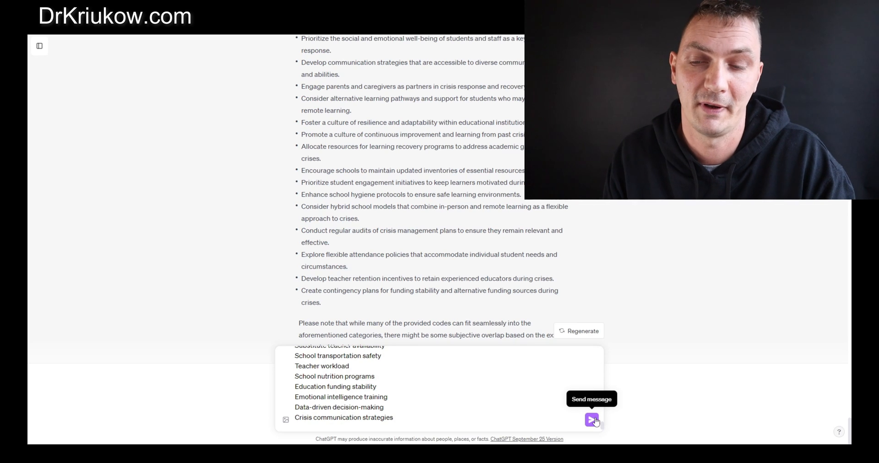
mouse_move(718, 320)
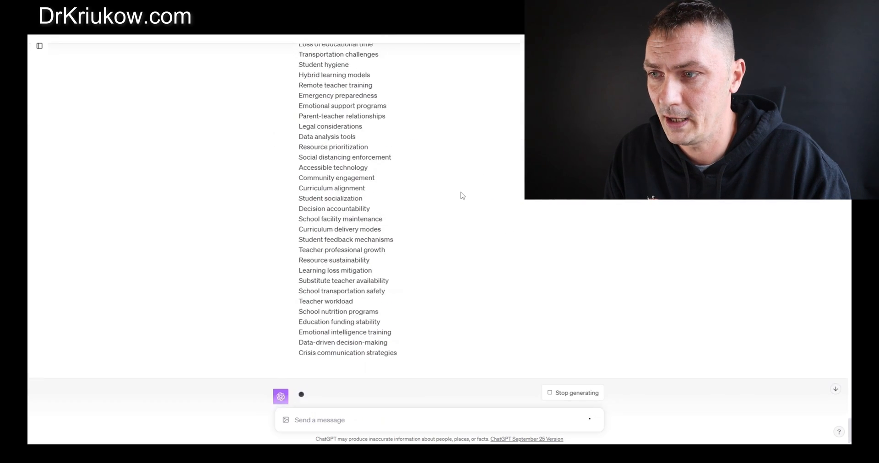
Step: Read the numbered categories from Financial and Resource Challenges through Policy, Regulation and Compliance
scroll("up", 3)
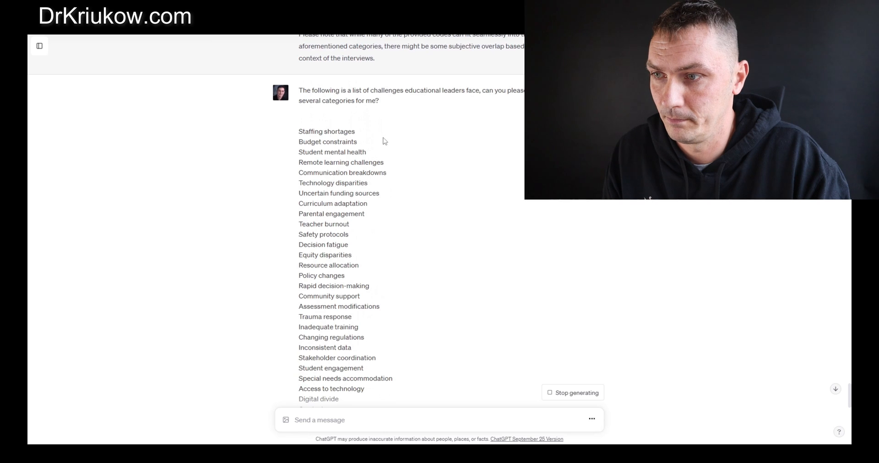
scroll("down", 3)
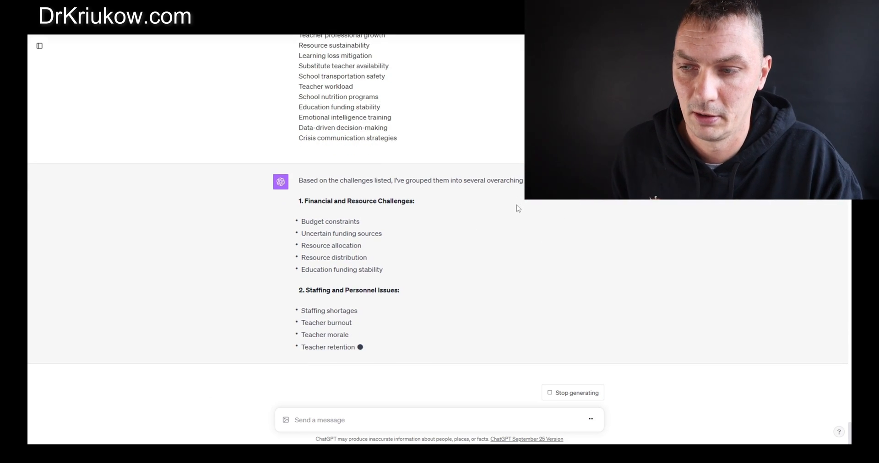
scroll("down", 3)
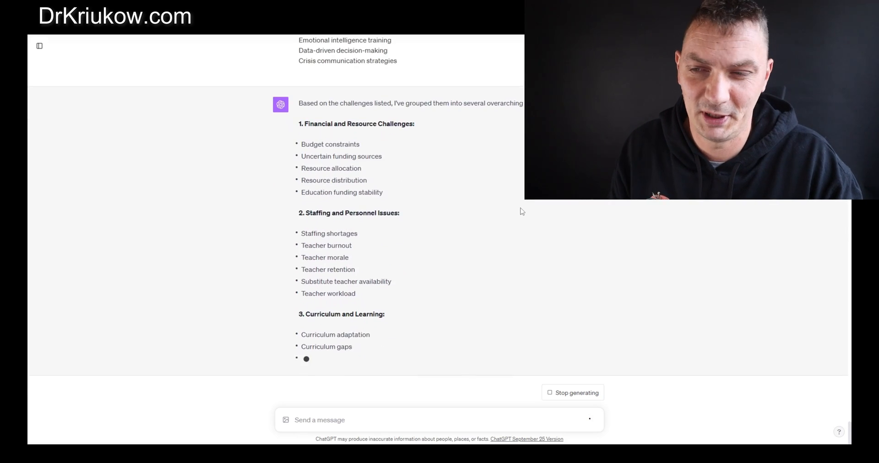
scroll("down", 3)
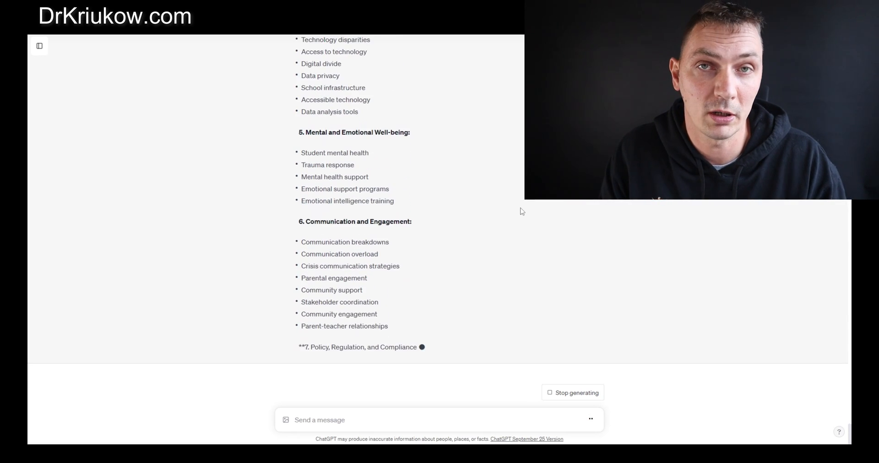
scroll("down", 3)
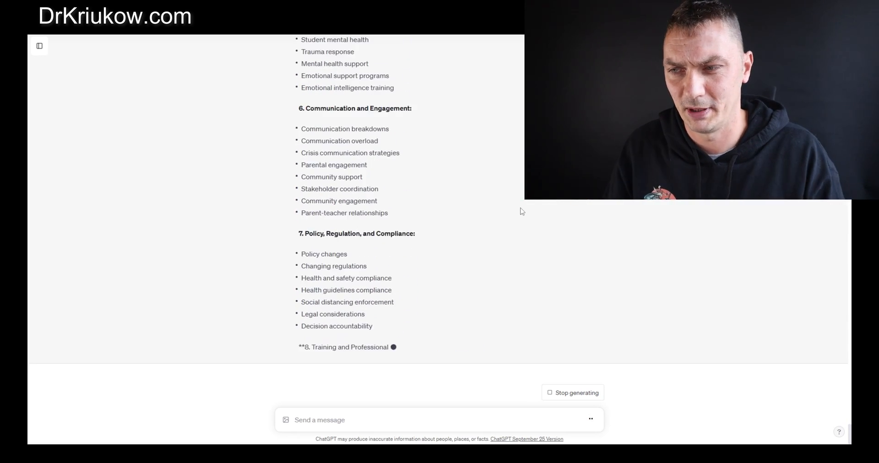